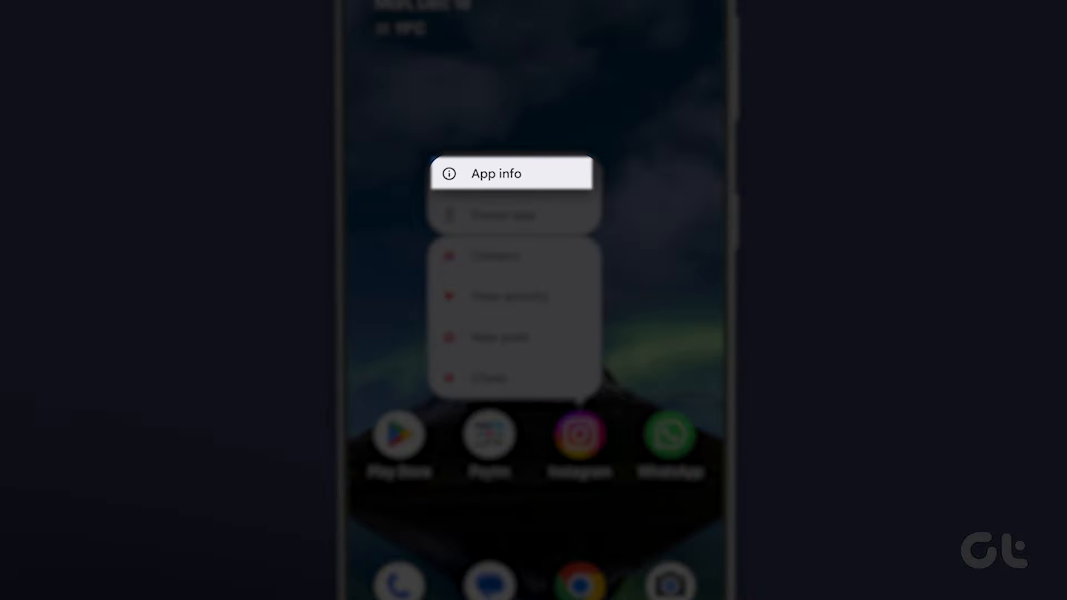
Clear Instagram's cache from its App info Storage & cache page
click(495, 173)
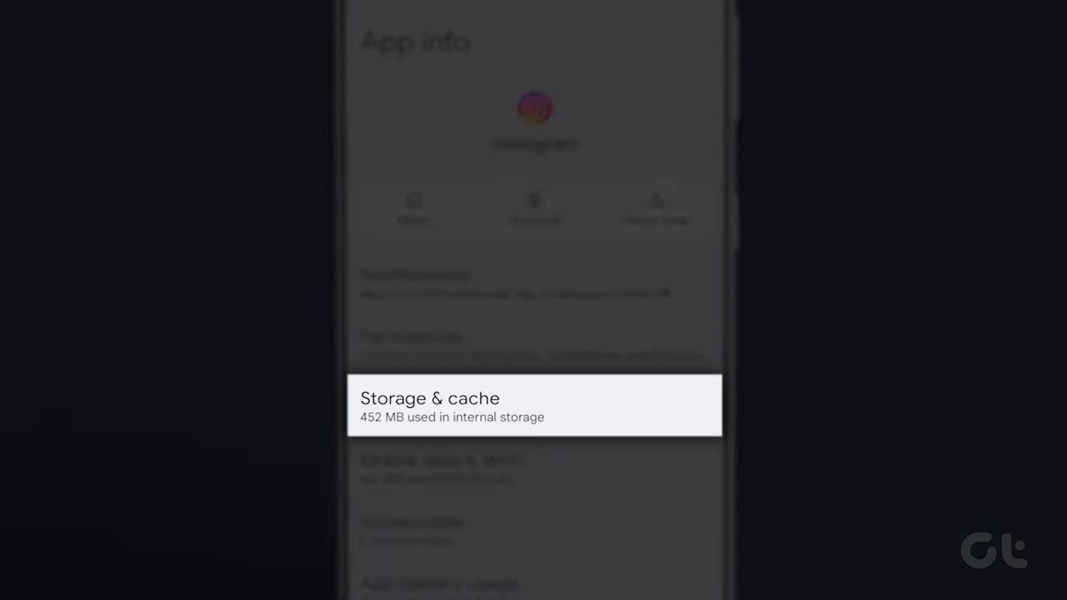
click(534, 407)
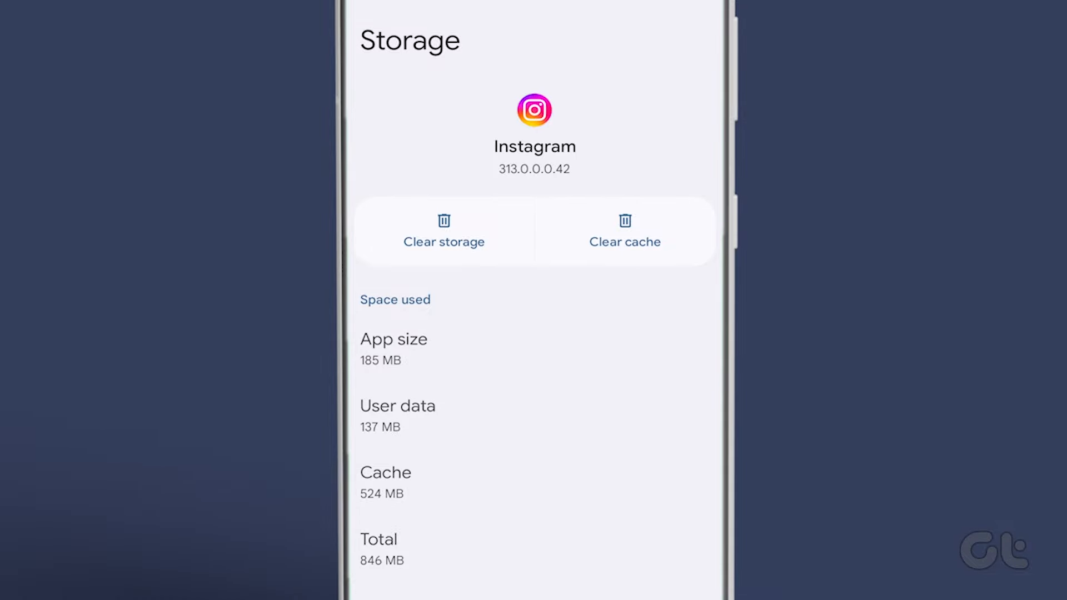
click(624, 231)
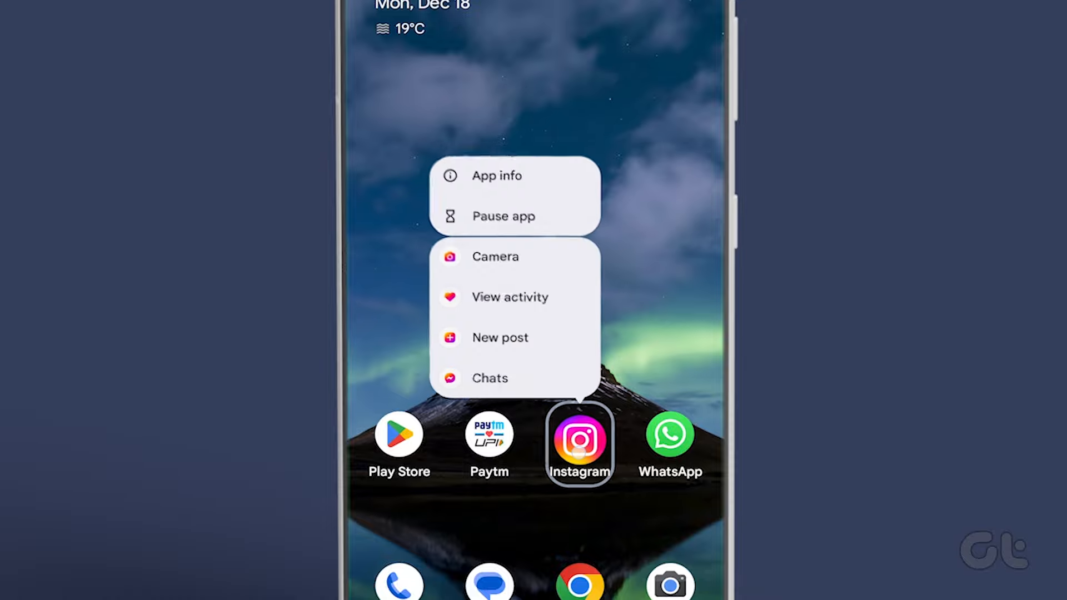
Force stop Instagram from its App info page
click(496, 176)
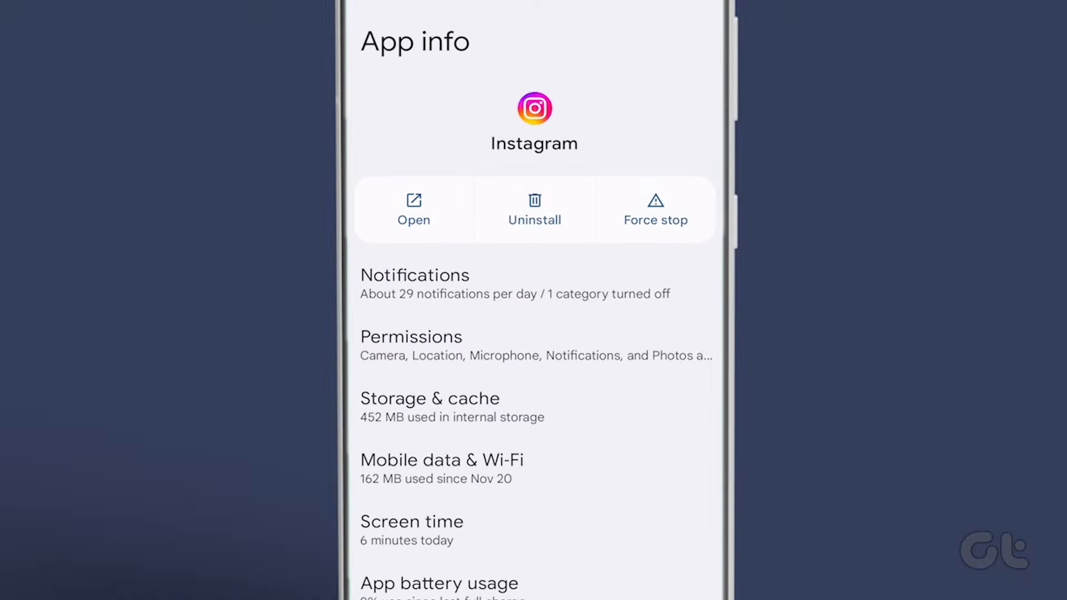
click(654, 210)
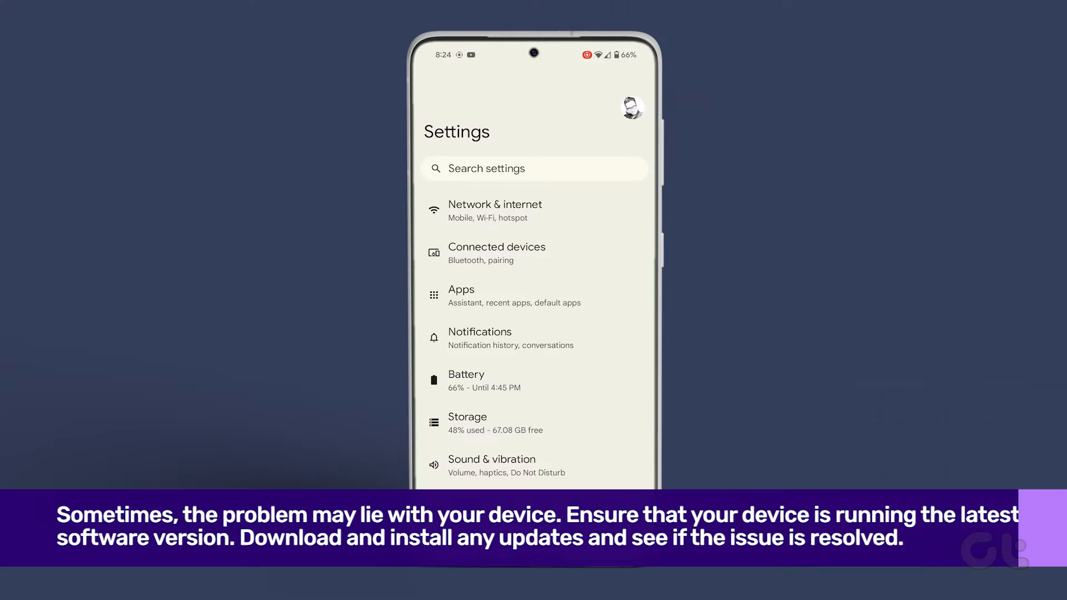
Check System update in the System section for a newer Android version
scroll(down, 3)
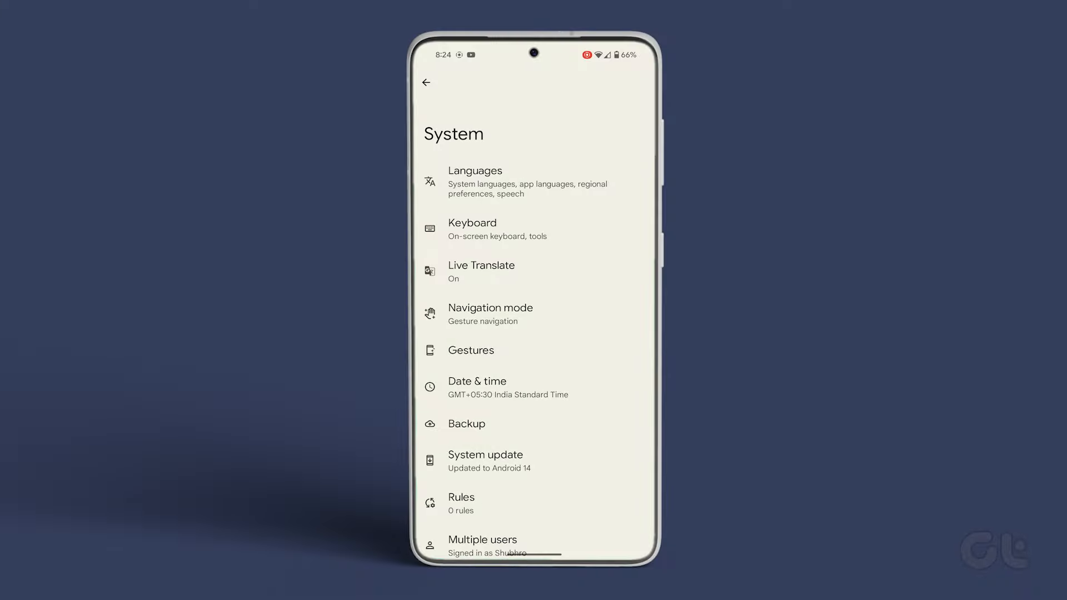
click(484, 460)
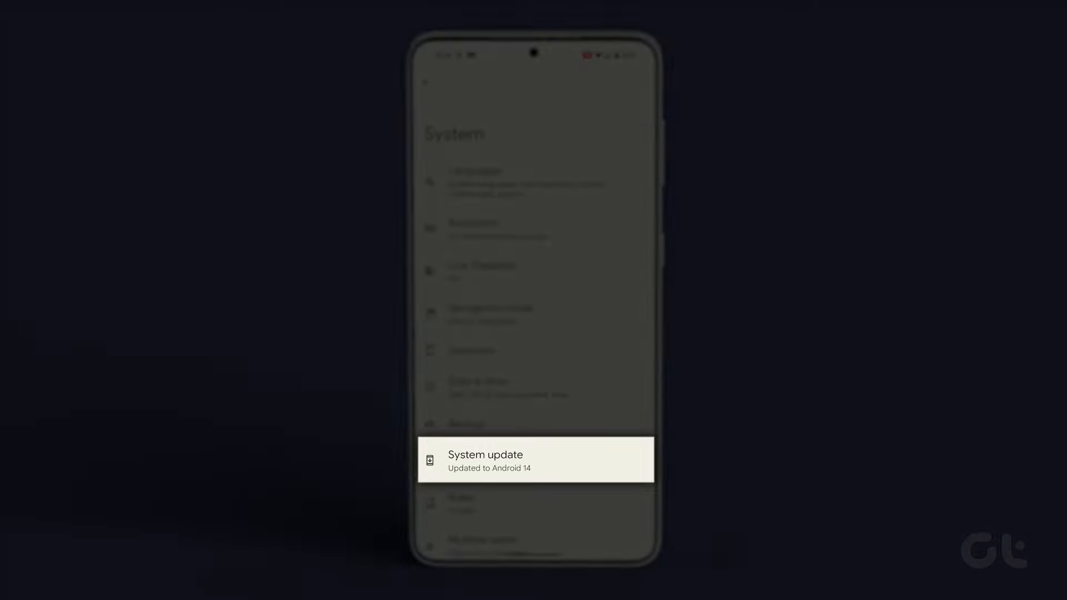
click(536, 460)
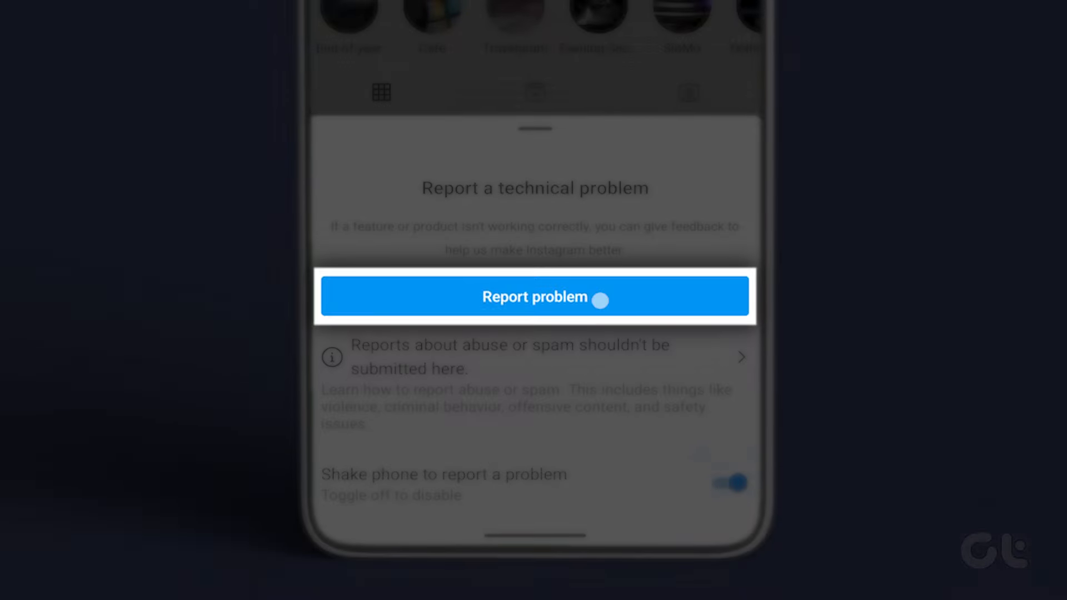
Send Instagram a technical problem report with a description starting "The"
click(534, 296)
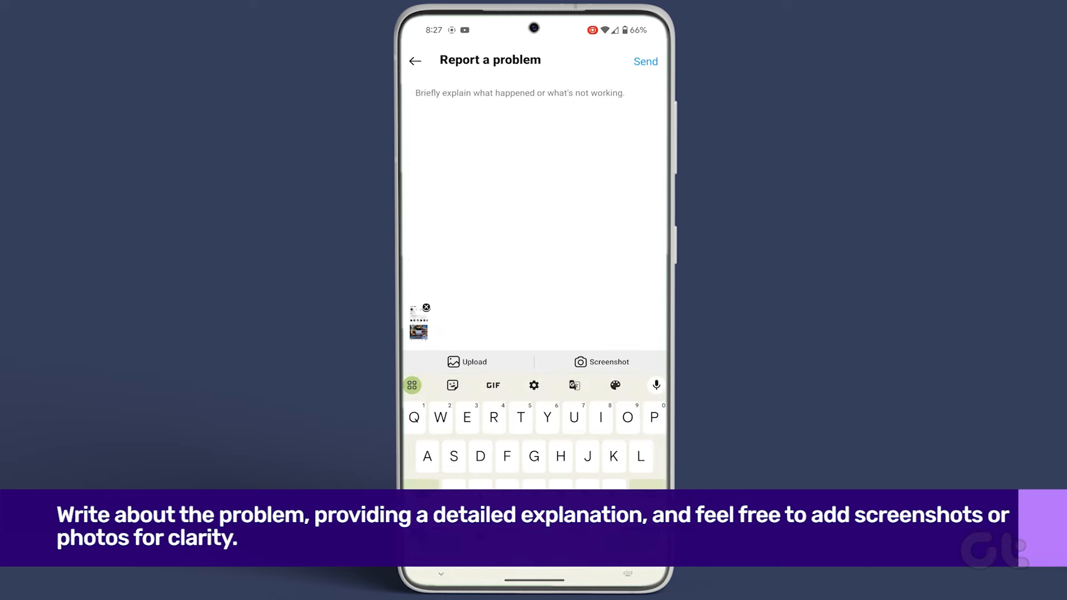
text(The)
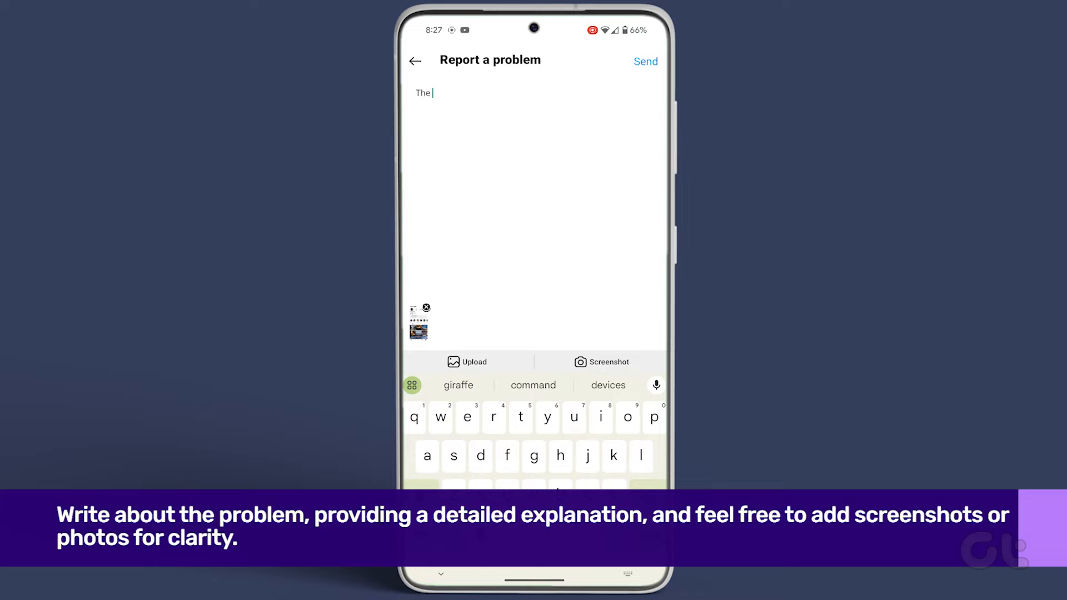
click(645, 61)
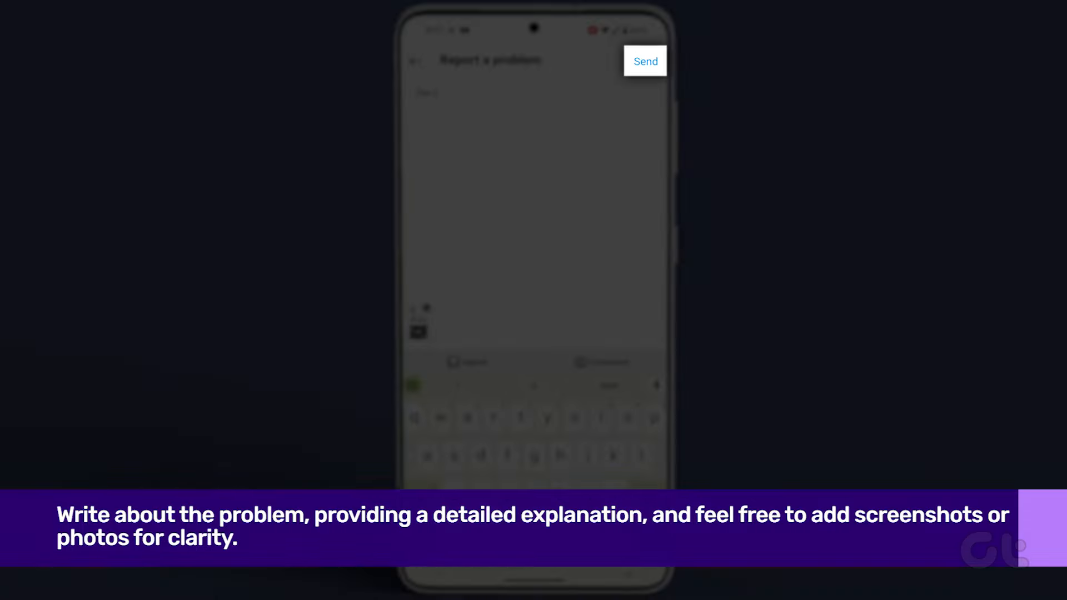